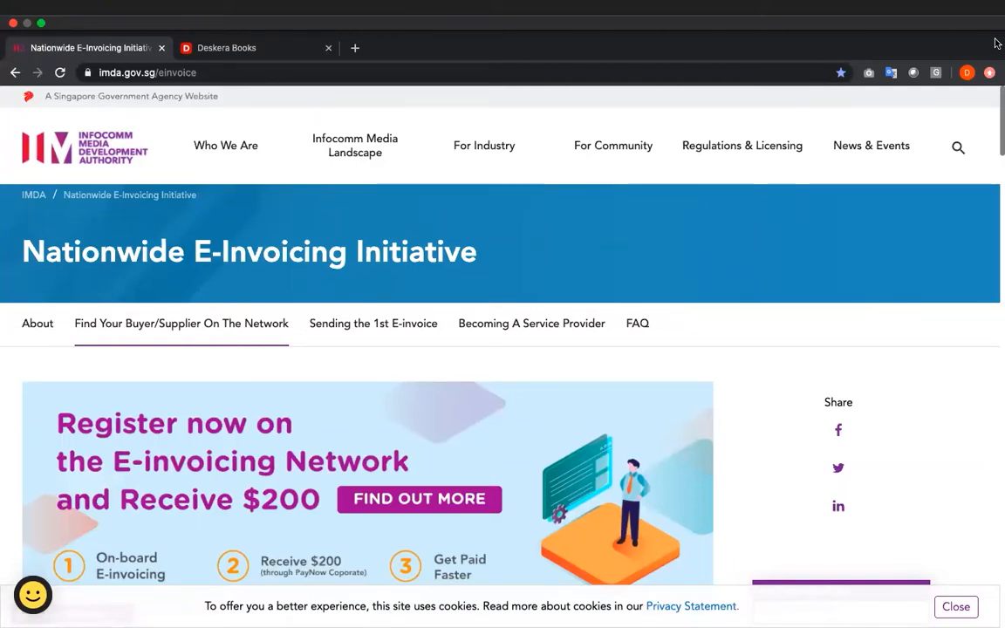
pyautogui.click(253, 47)
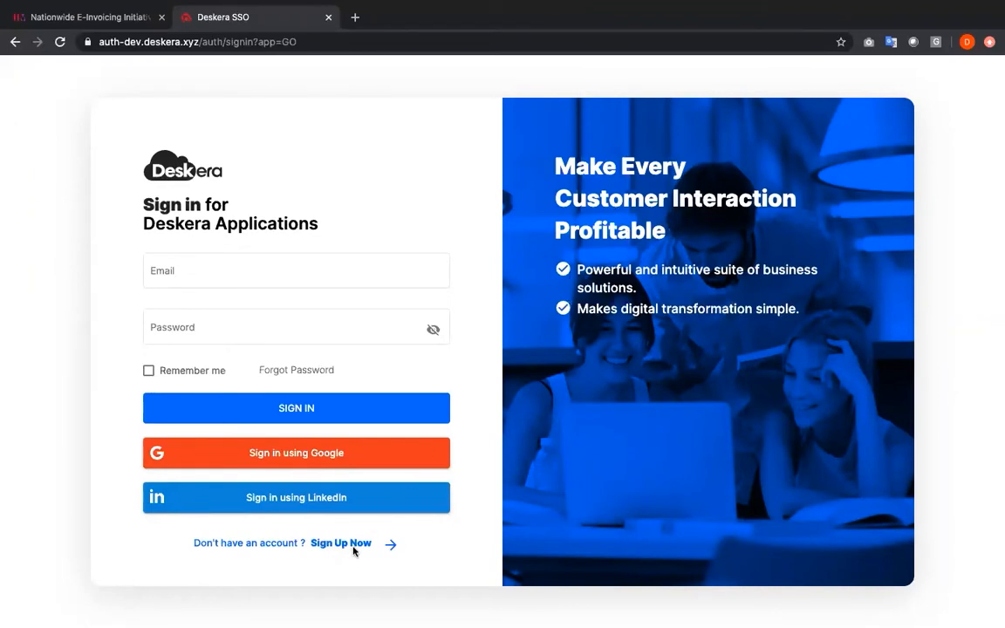
pyautogui.click(340, 542)
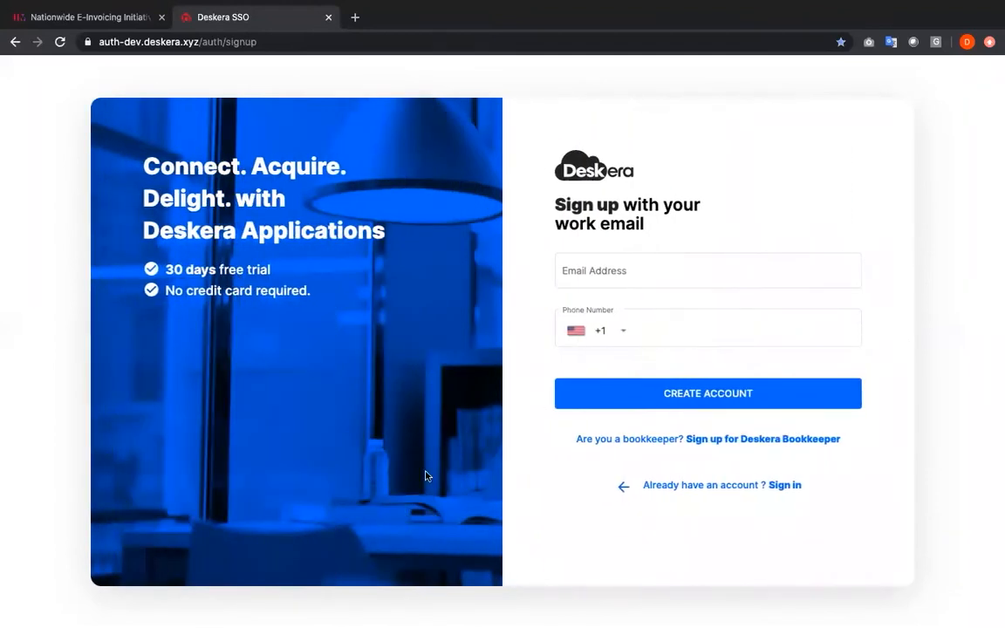
pyautogui.click(706, 270)
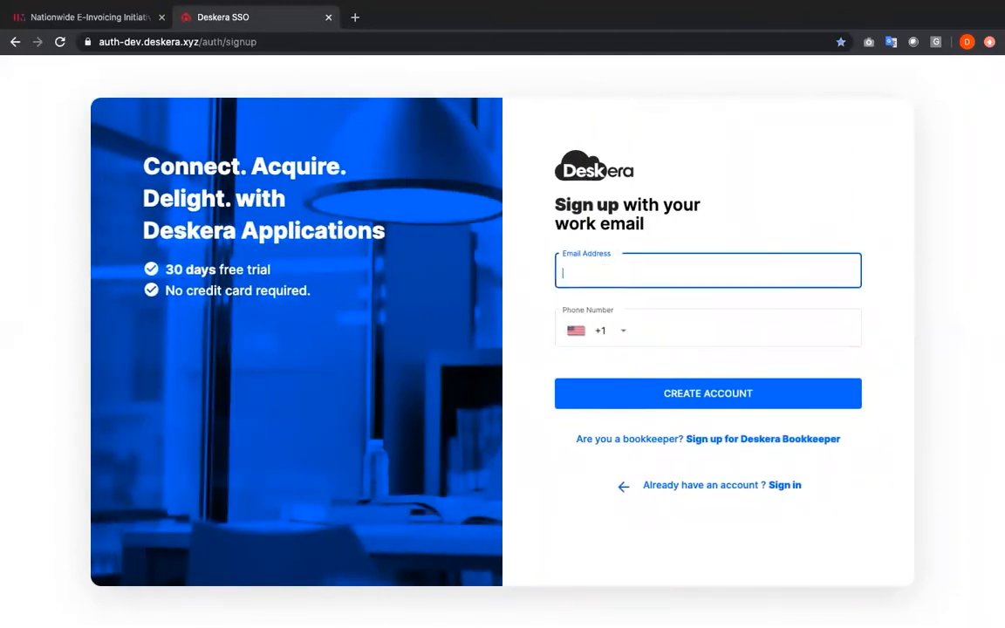
pyautogui.write('test@deskera.com')
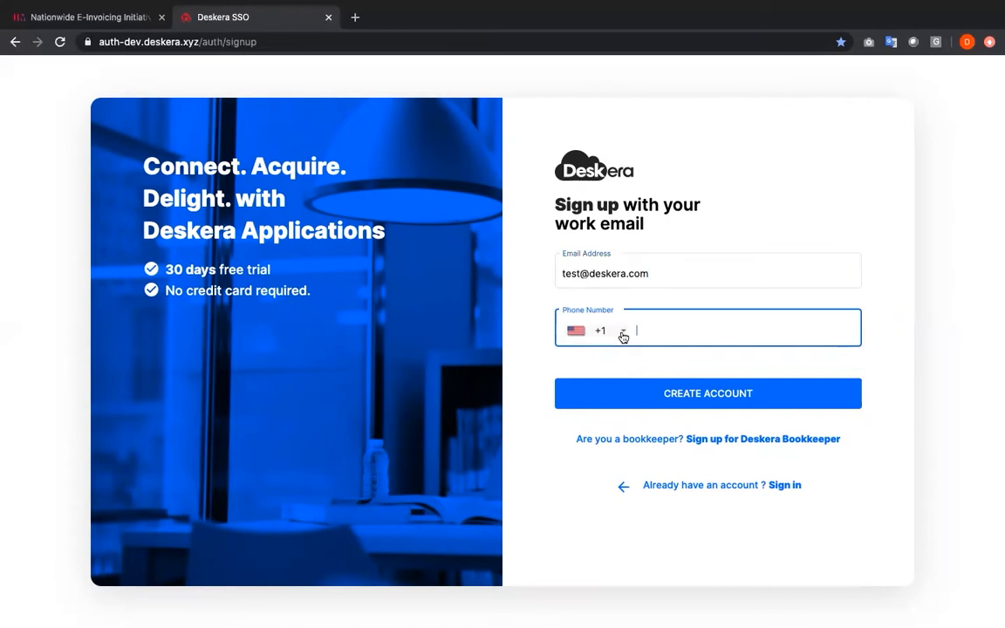
pyautogui.click(589, 330)
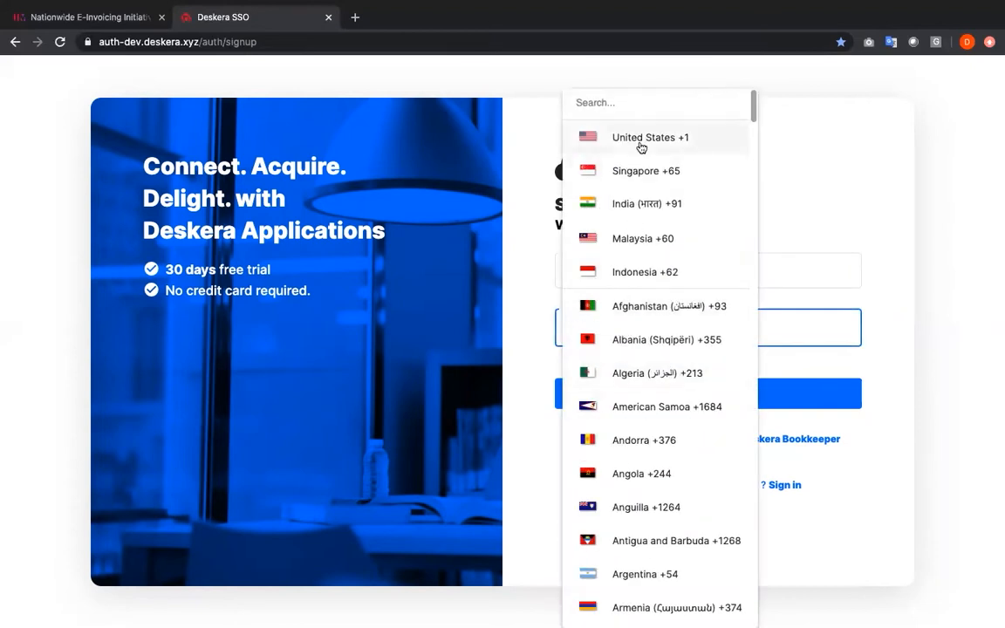
pyautogui.click(649, 137)
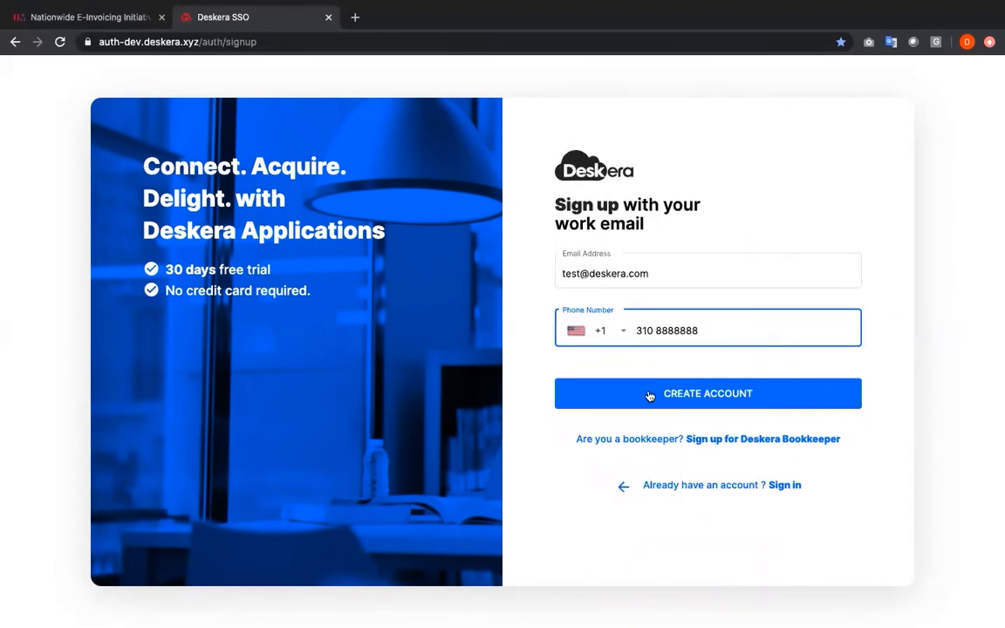
pyautogui.click(707, 393)
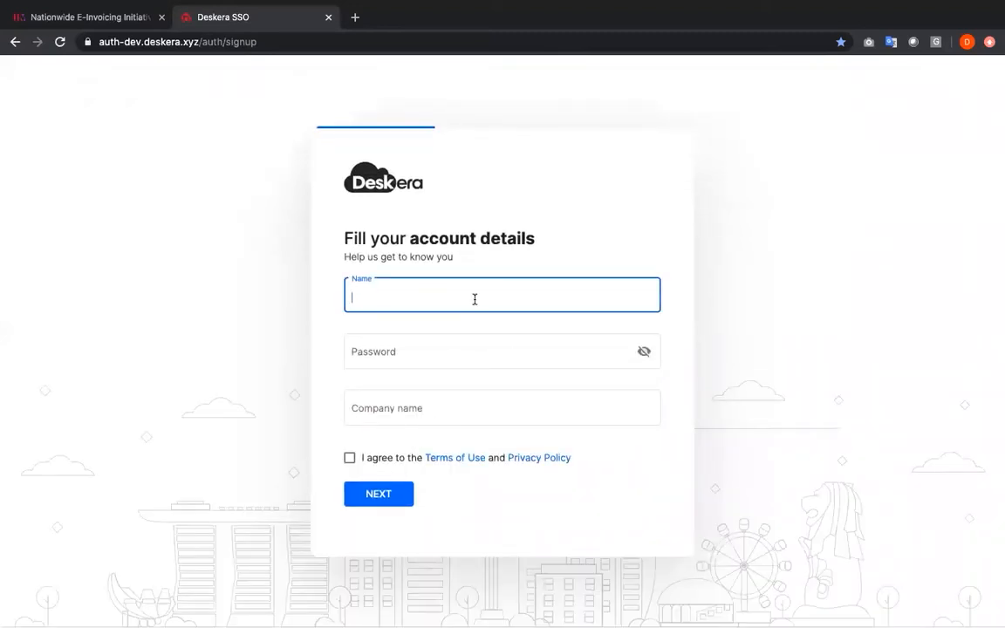
# Step: Enter name David and company Test, accept the terms, and skip personalization
pyautogui.write('David')
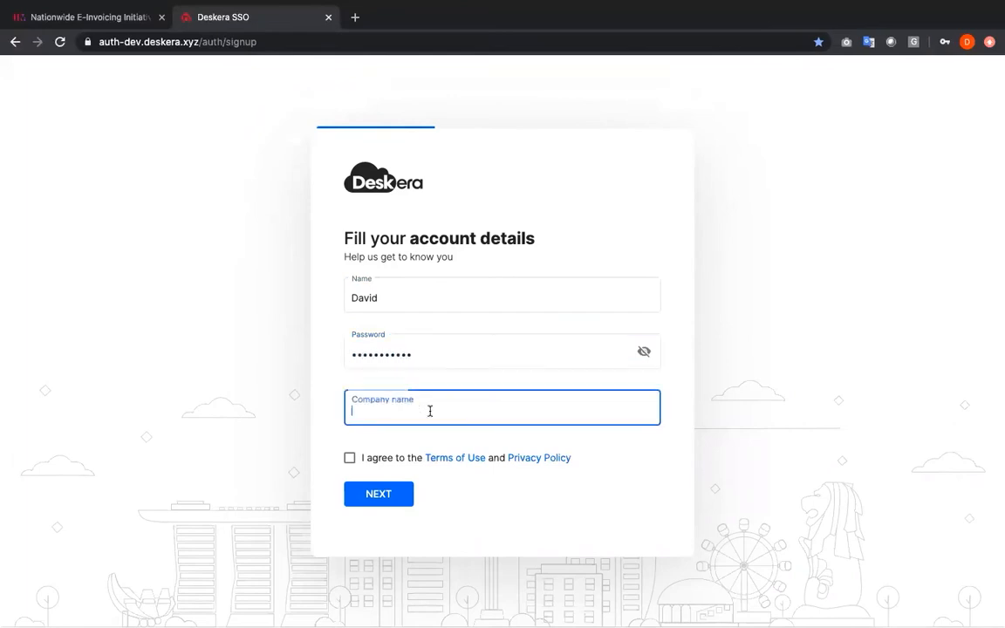
pyautogui.write('Test')
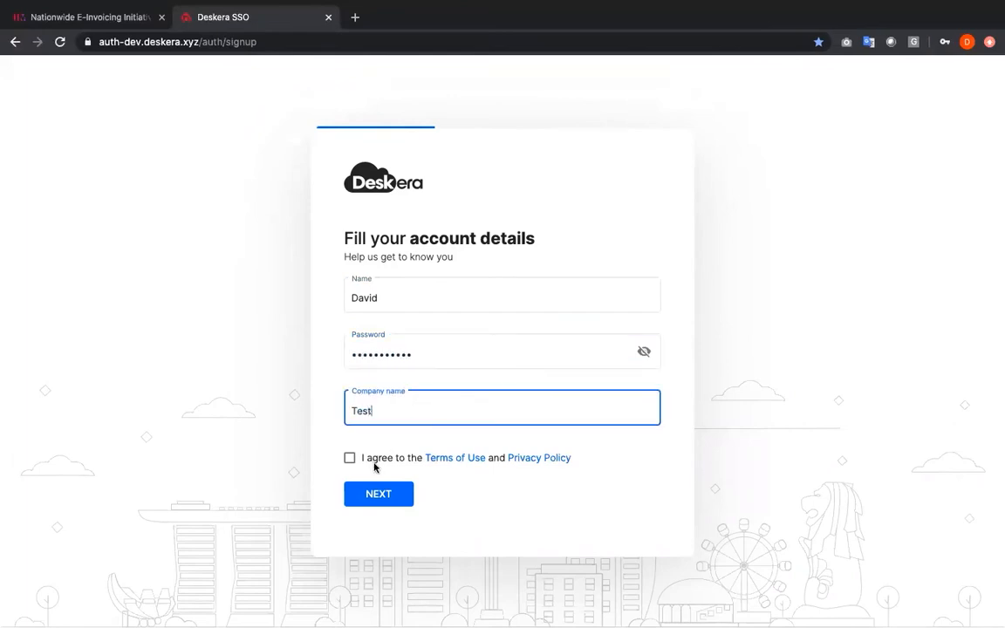
pyautogui.click(349, 457)
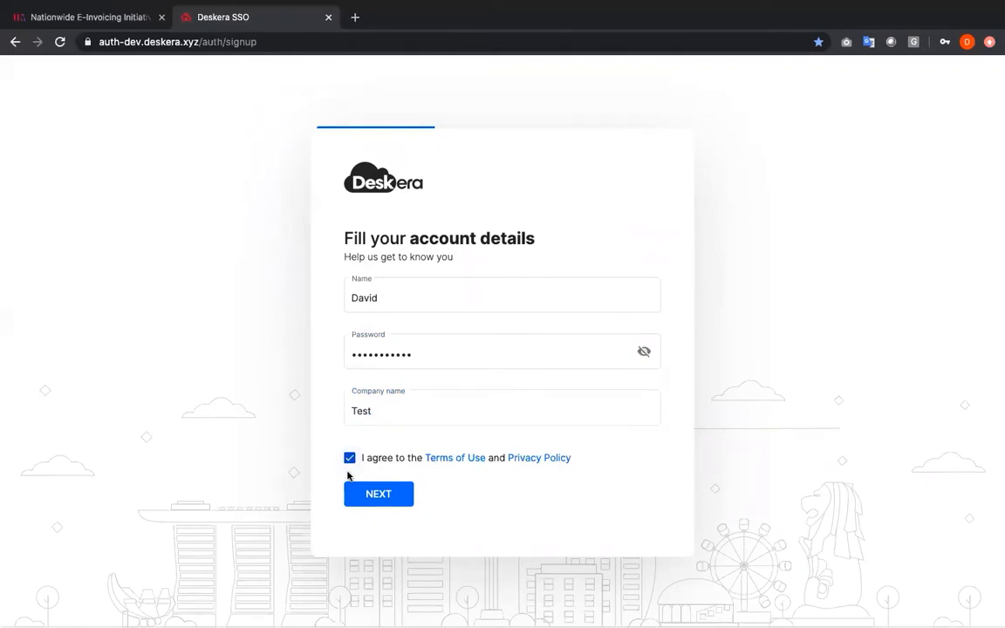
pyautogui.click(378, 494)
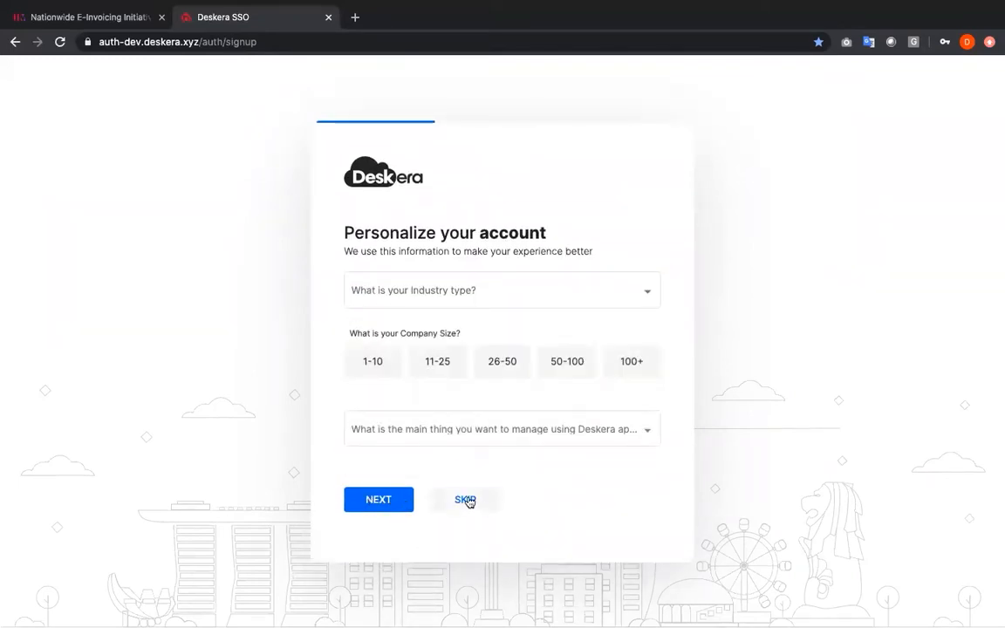
pyautogui.click(465, 499)
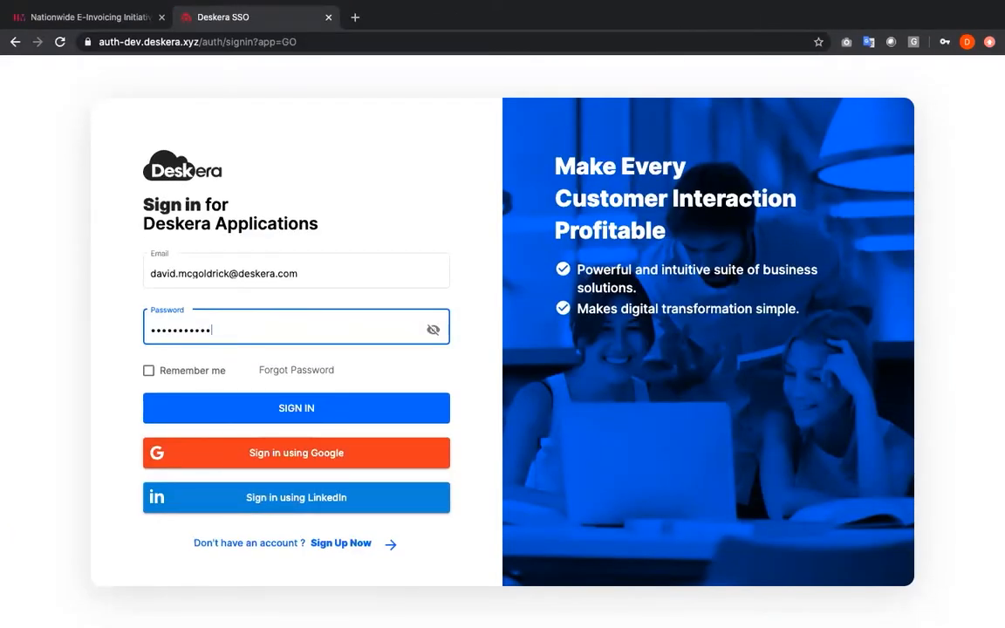
# Step: Sign in to the new Deskera account with the entered email and password
pyautogui.click(296, 409)
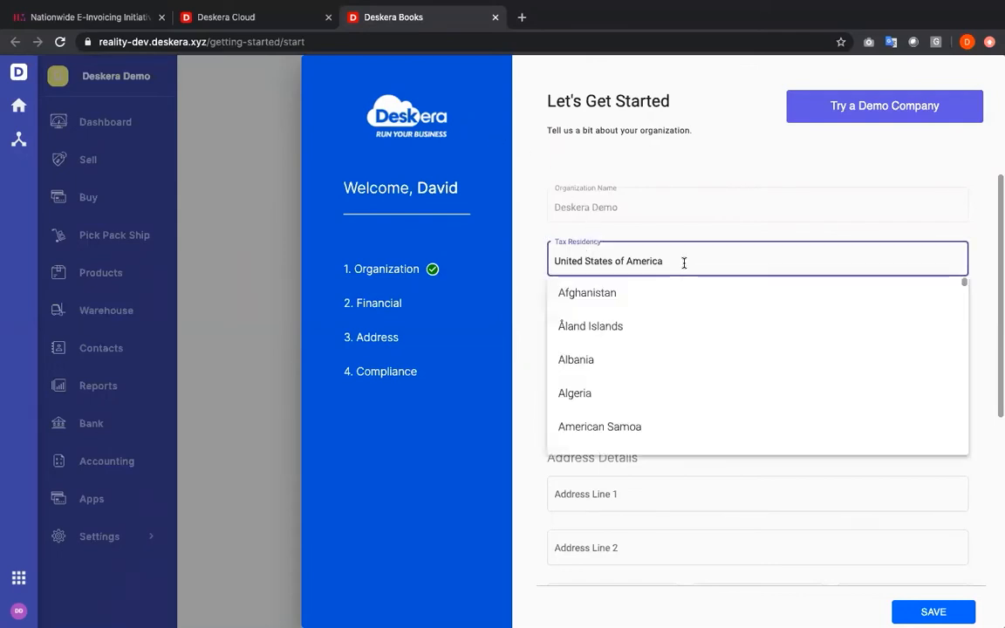
pyautogui.write('Sing')
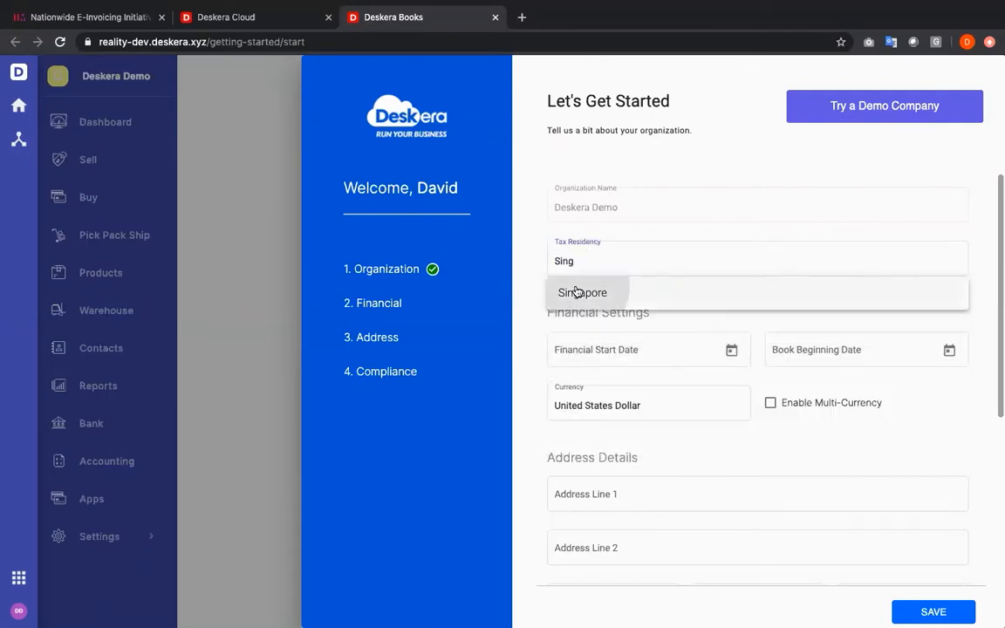
pyautogui.click(582, 292)
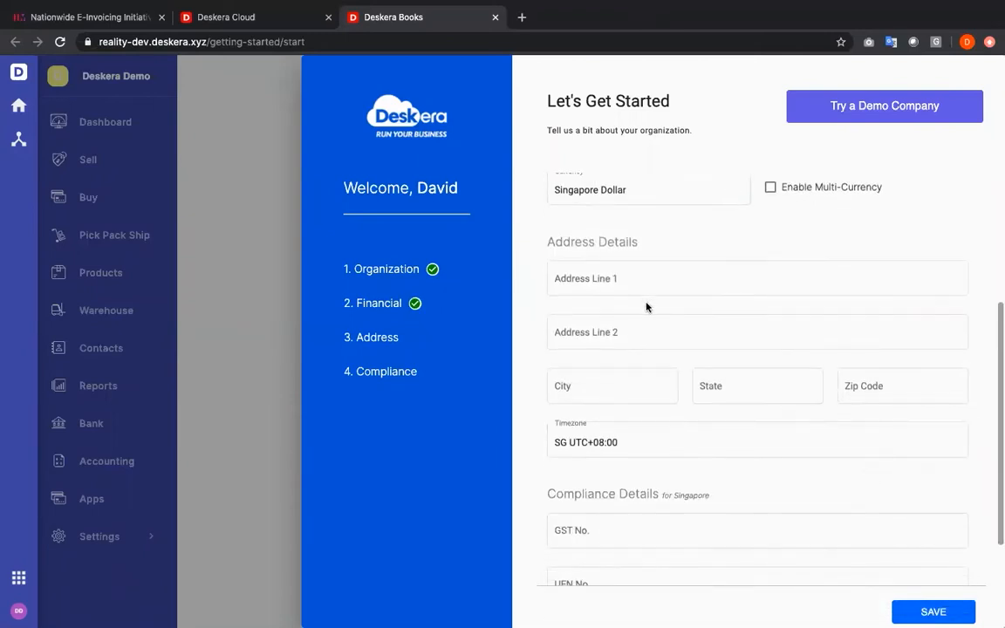
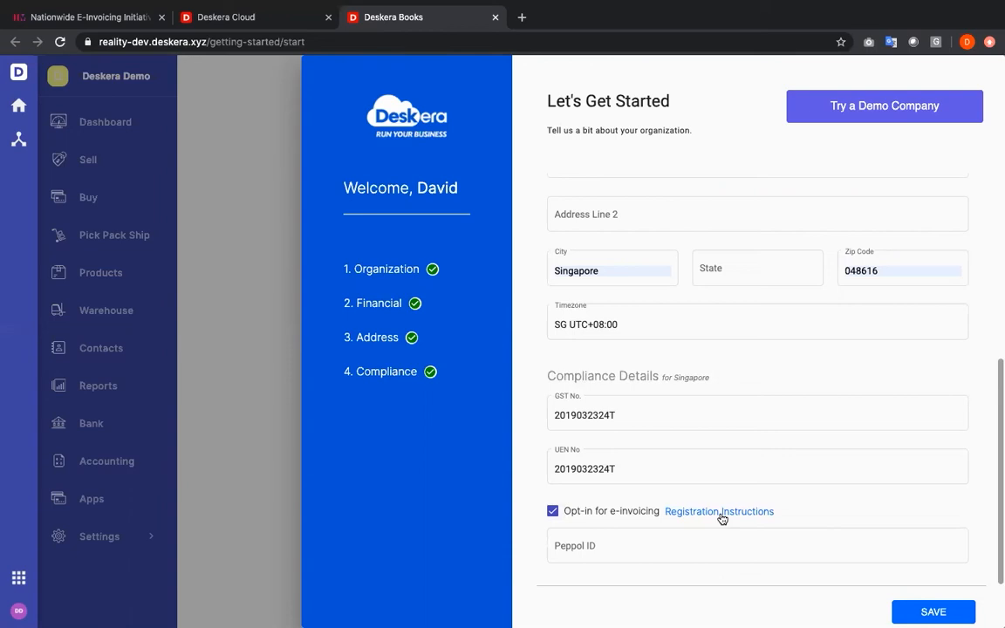
# Step: Review and close the e-invoicing registration instructions, then save the organisation setup
pyautogui.click(719, 511)
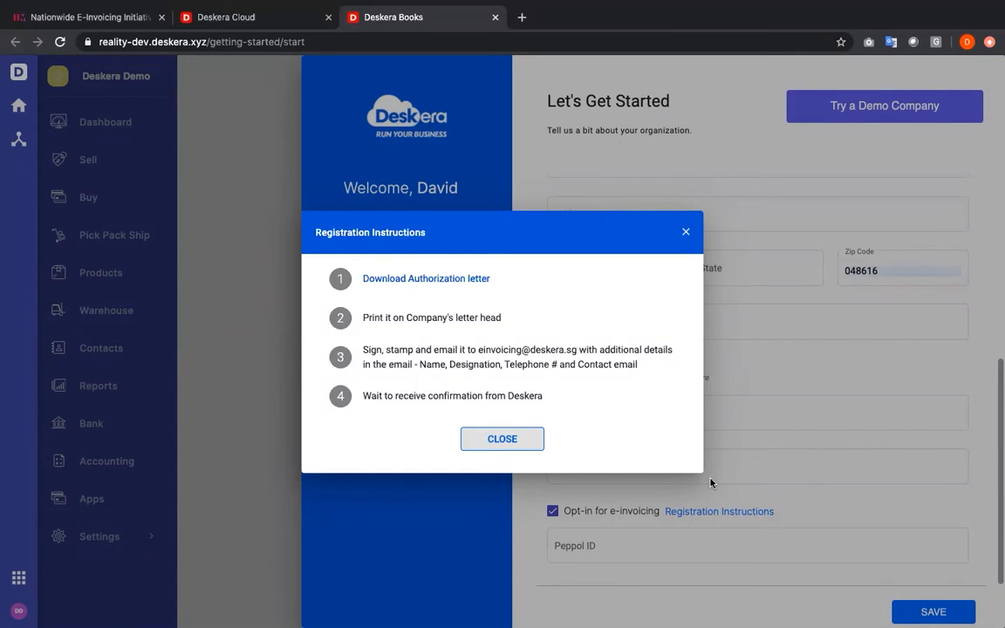
pyautogui.click(426, 278)
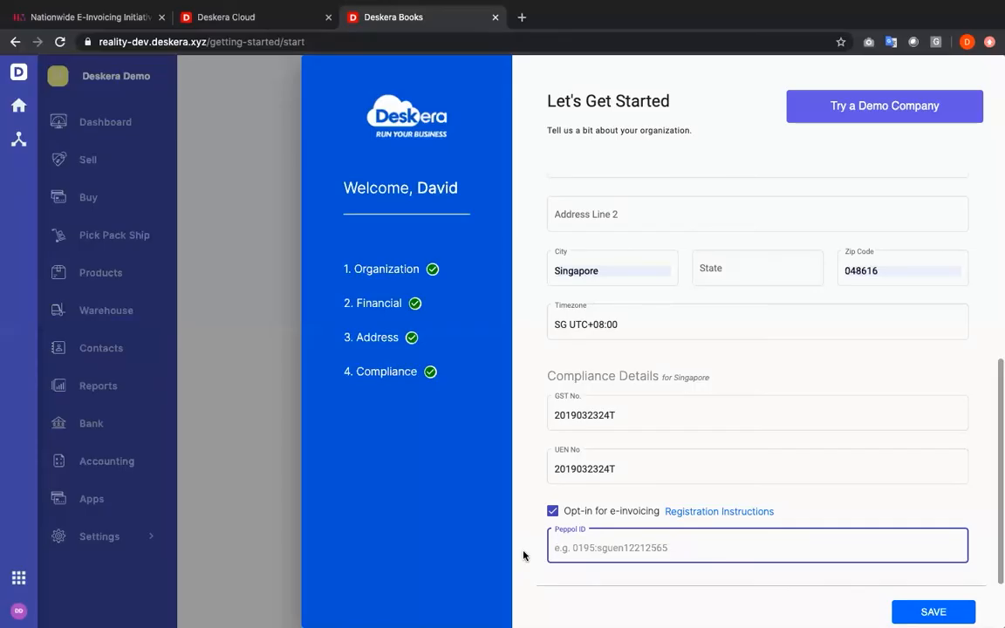
pyautogui.click(932, 611)
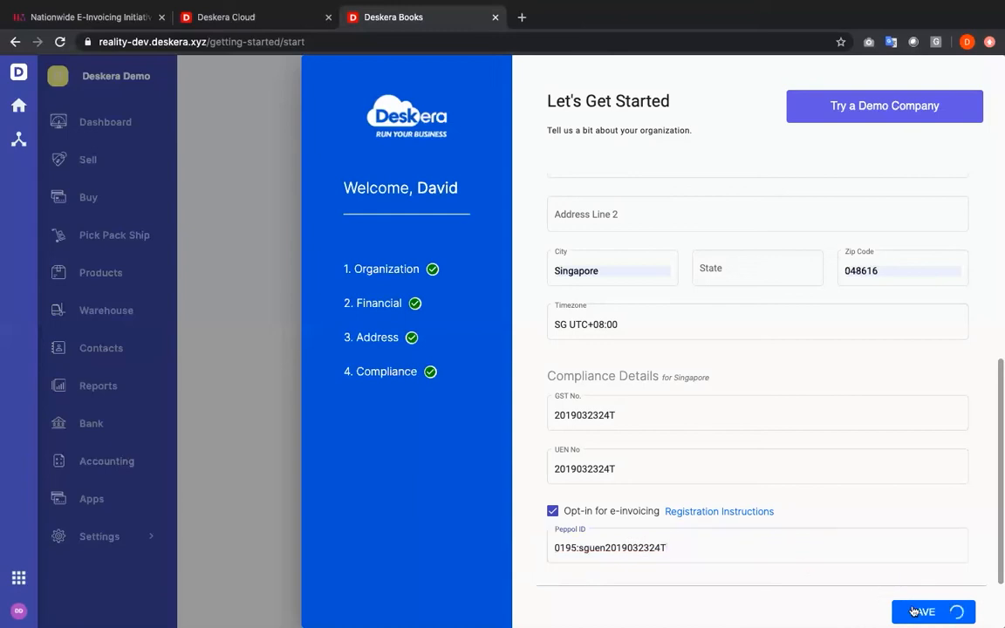
pyautogui.click(932, 611)
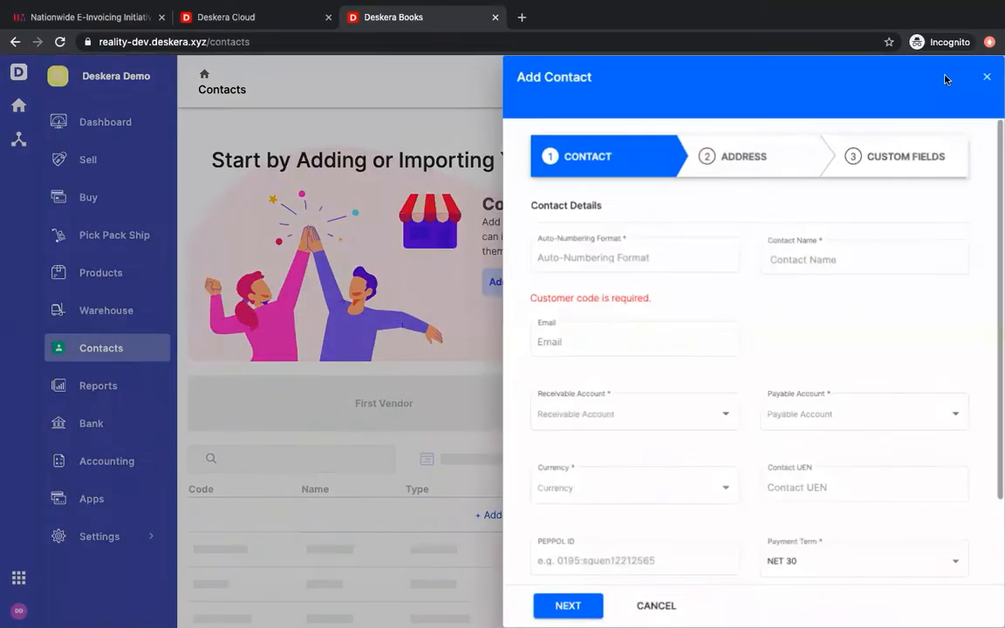
pyautogui.click(634, 256)
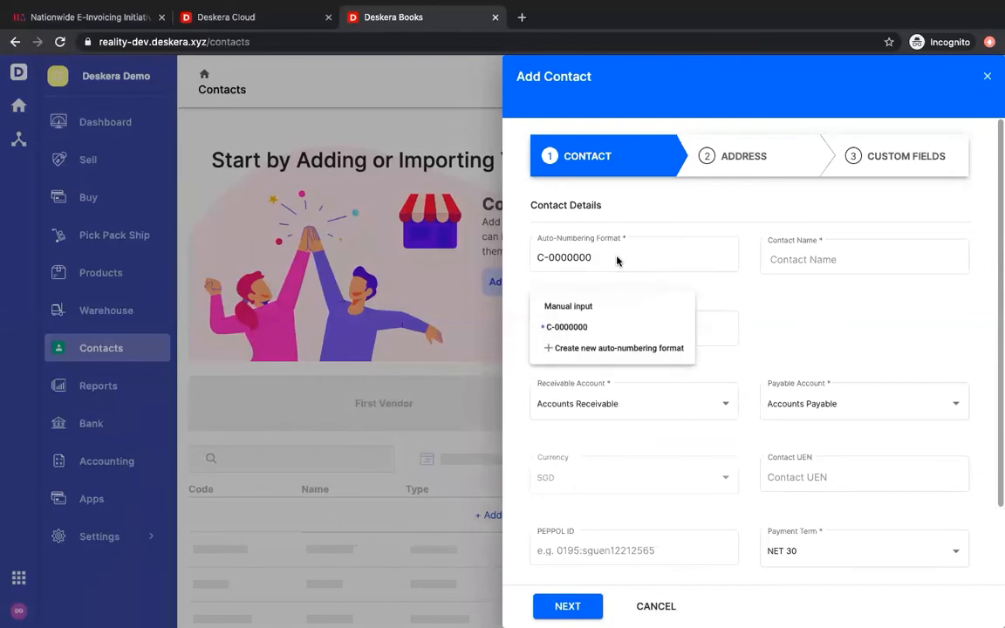
pyautogui.write('J')
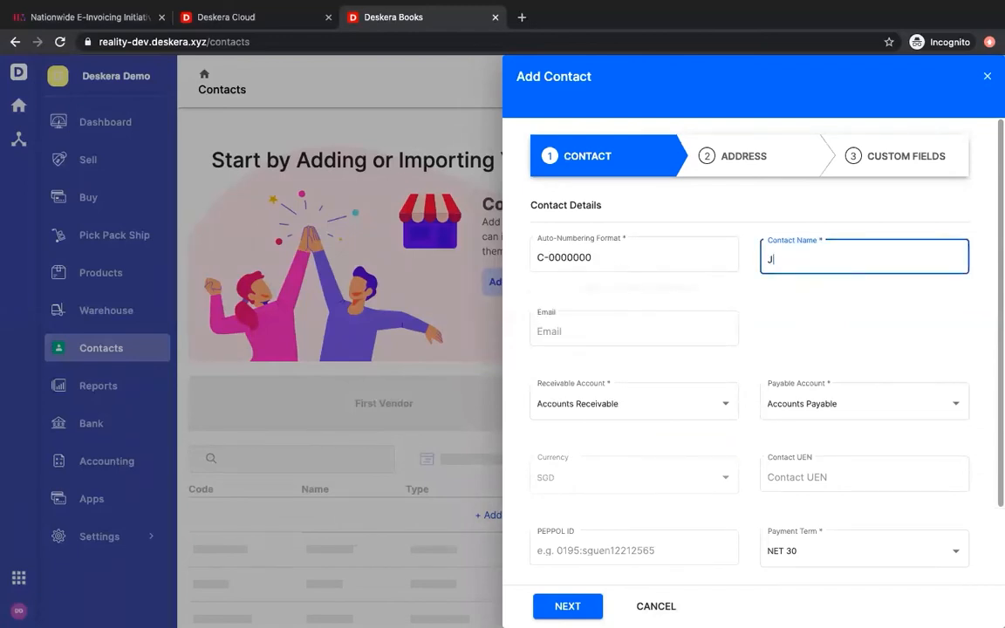
pyautogui.write('ohn Shoes')
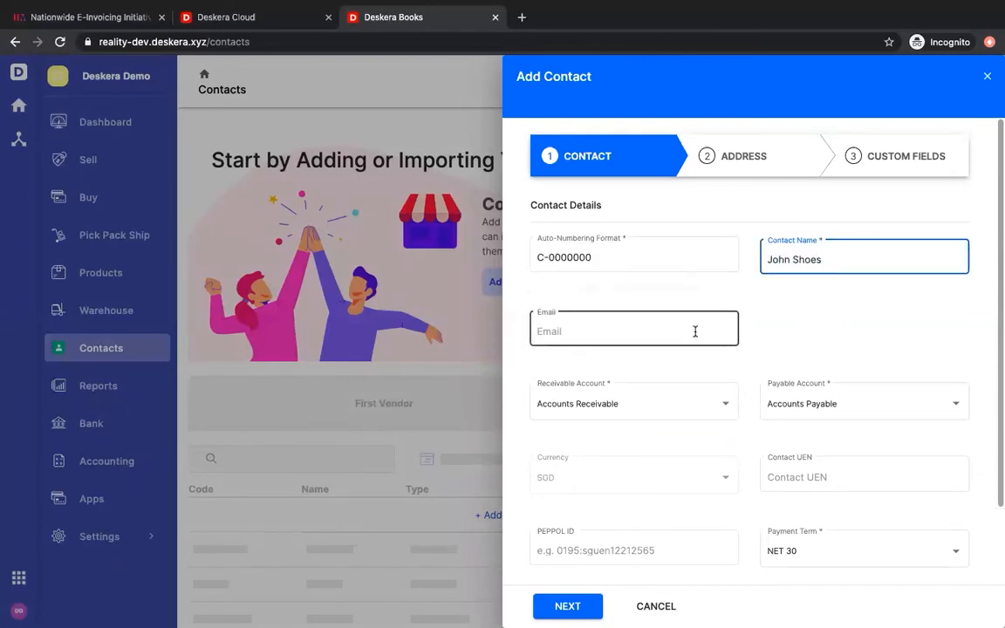
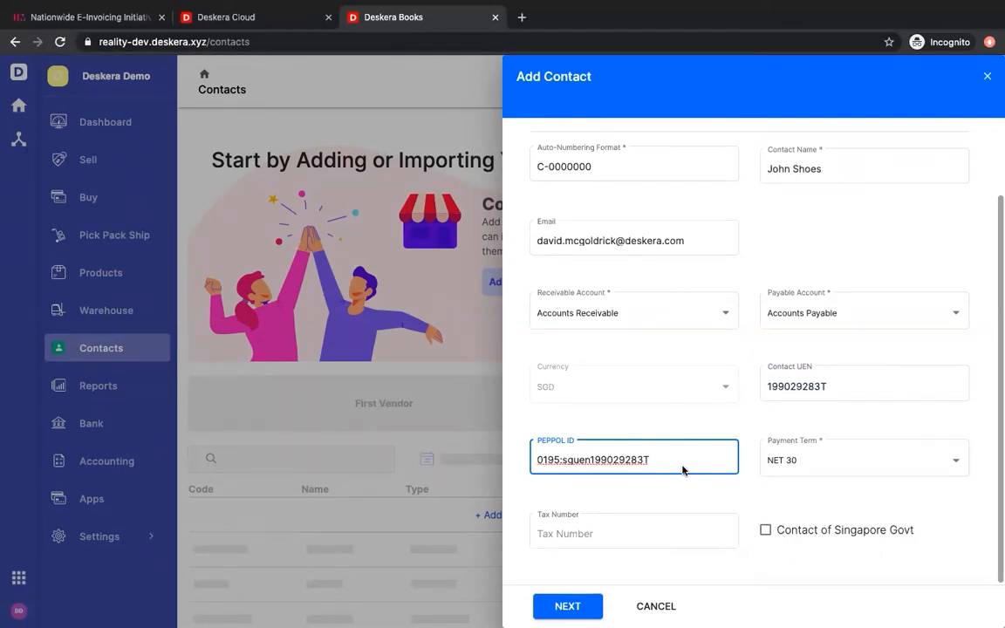
pyautogui.click(634, 533)
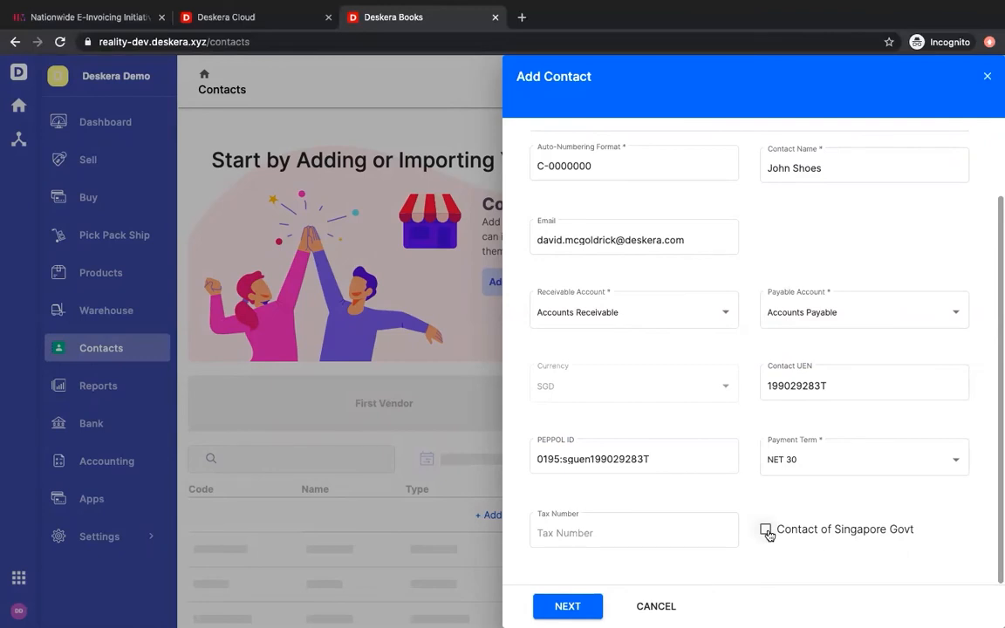
pyautogui.click(567, 606)
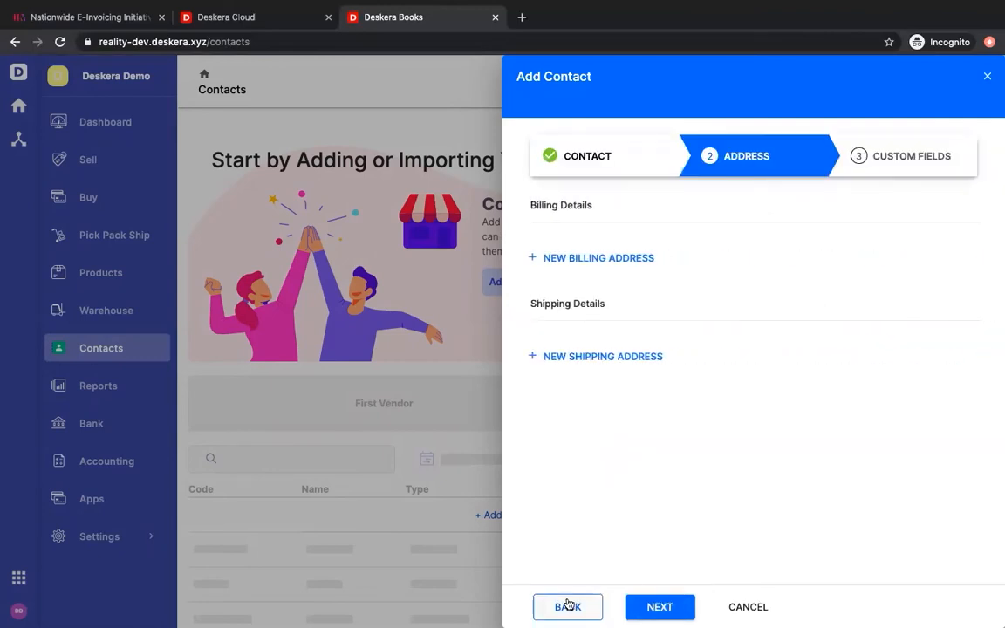
# Step: Set 1 Raffles Place as John Shoes' billing and shipping address and save the contact
pyautogui.click(598, 257)
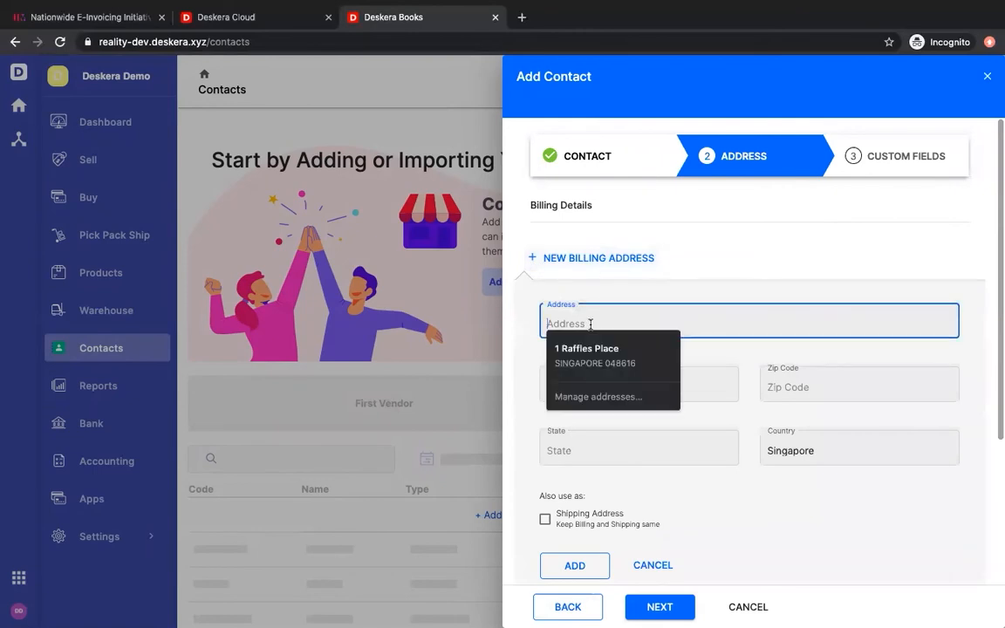
pyautogui.click(594, 355)
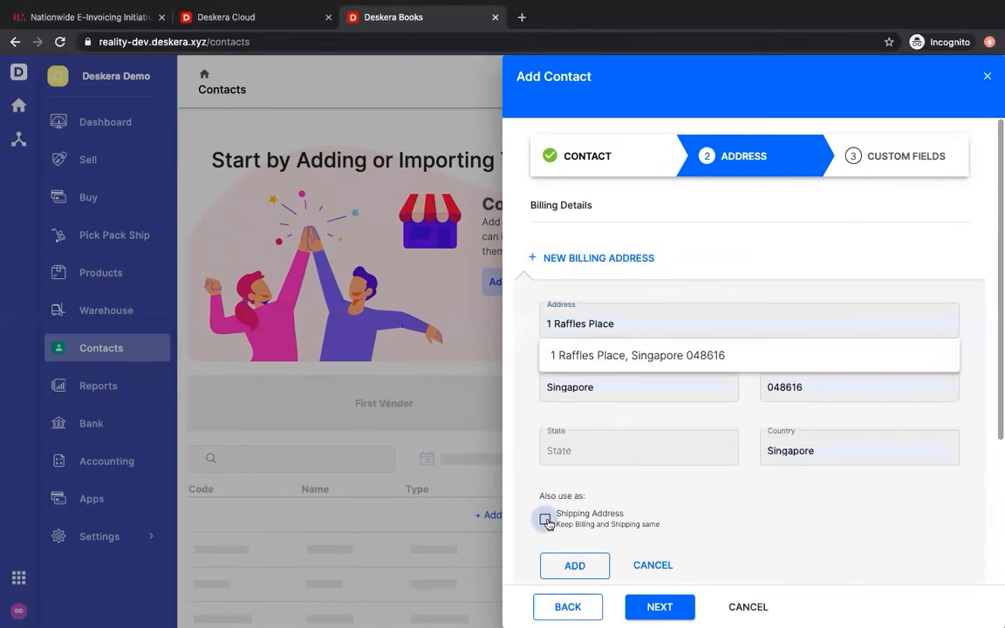
pyautogui.click(574, 565)
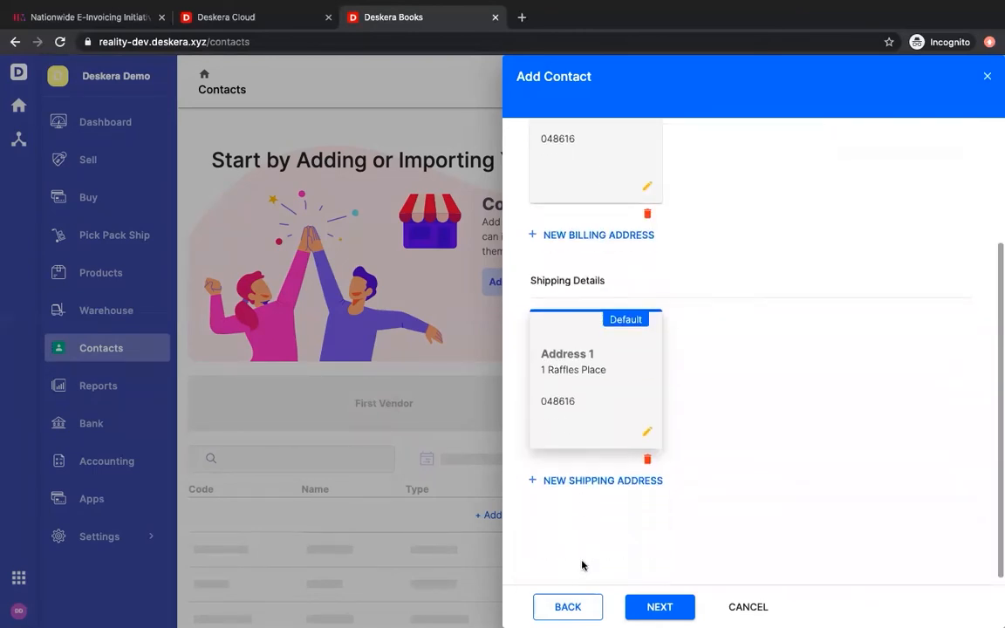
pyautogui.click(659, 607)
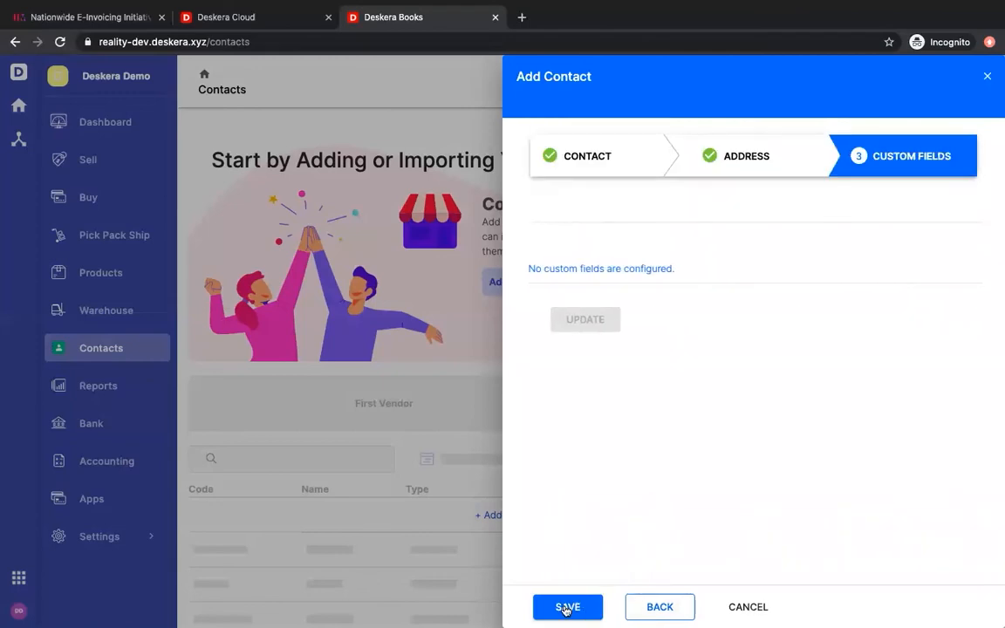
pyautogui.click(568, 607)
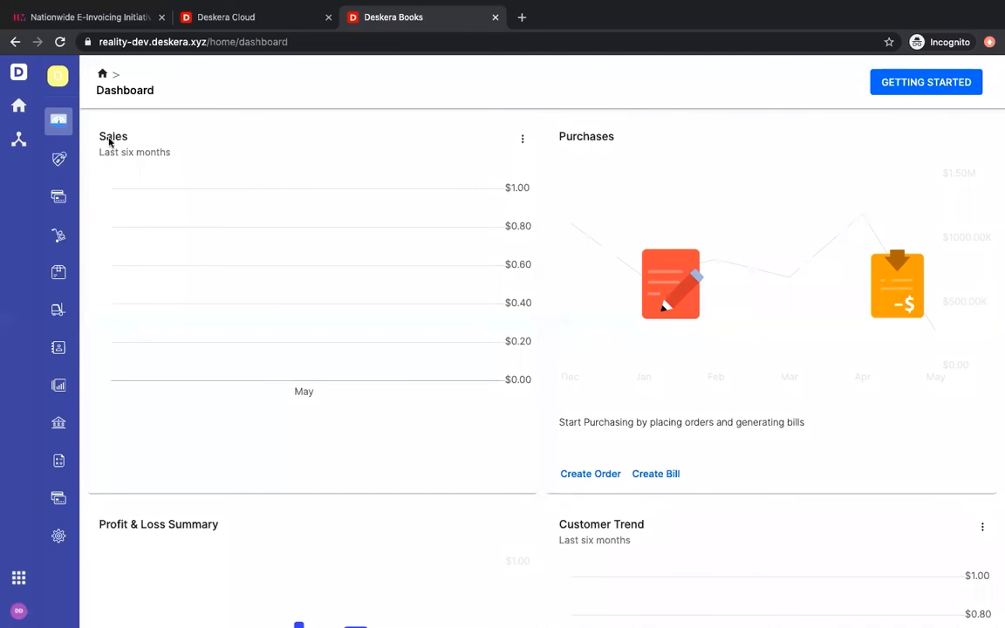
# Step: From Sell records, create a John Shoes invoice for Very Nice Shoes and save it
pyautogui.click(58, 160)
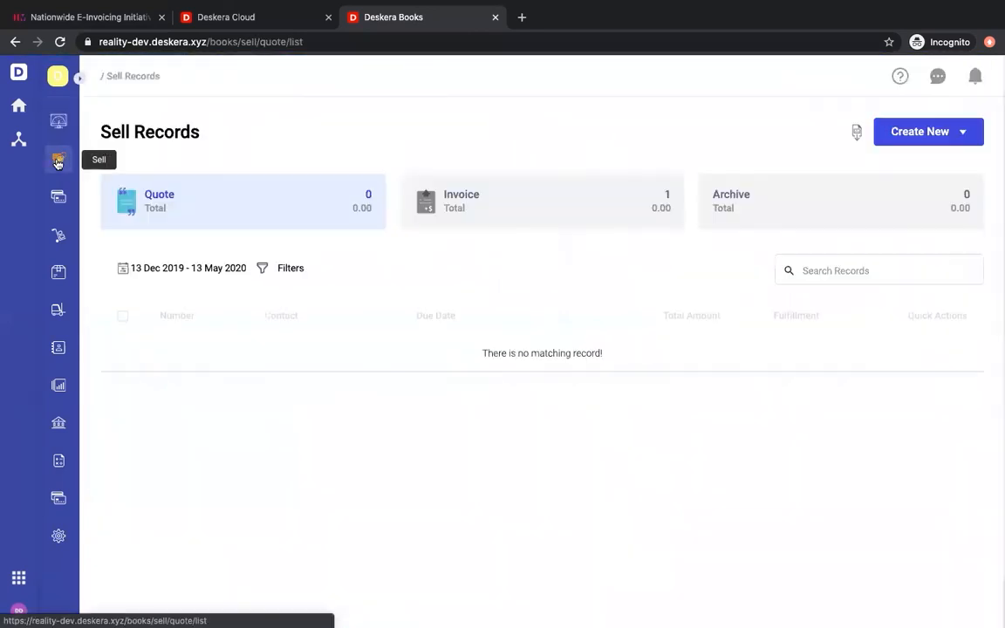
pyautogui.click(927, 131)
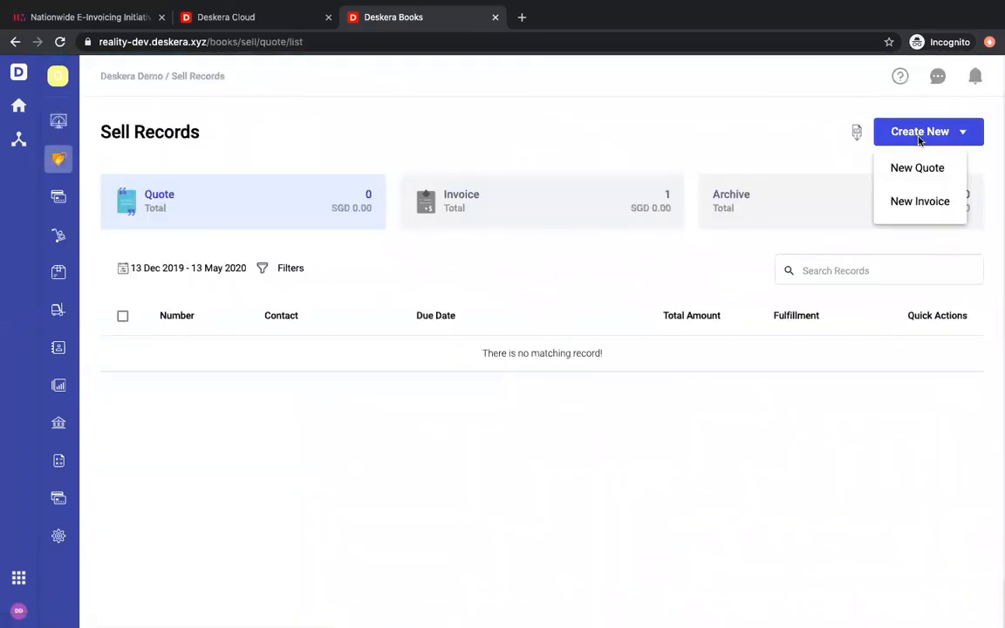
pyautogui.click(919, 201)
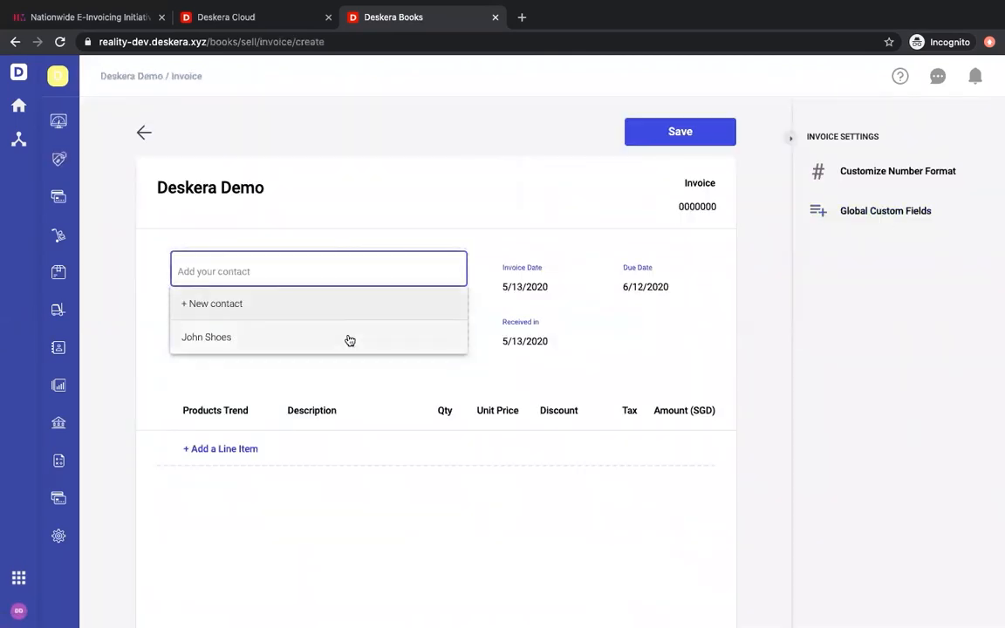
pyautogui.click(206, 337)
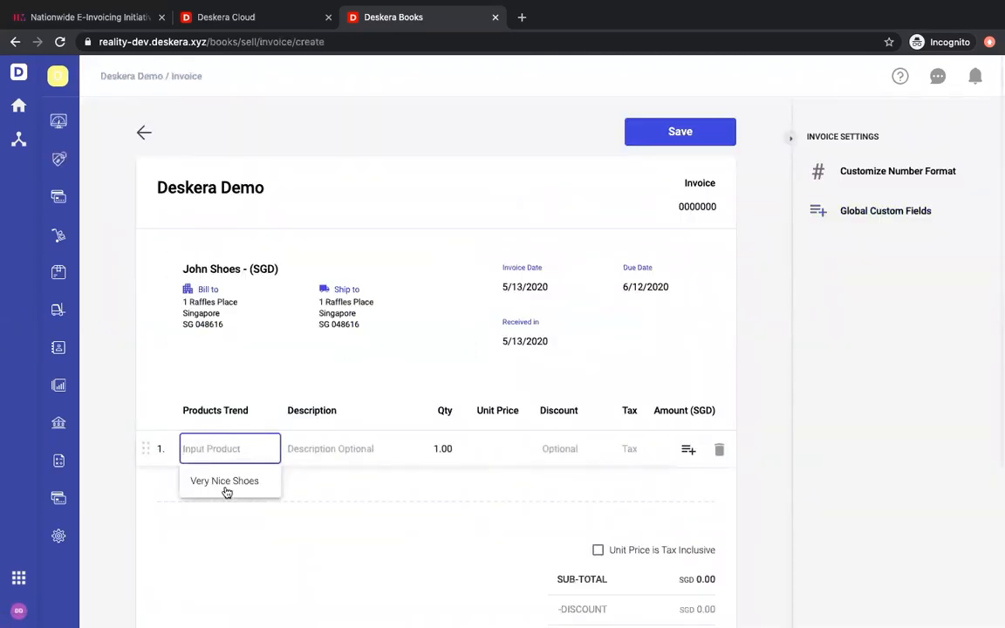
pyautogui.click(224, 481)
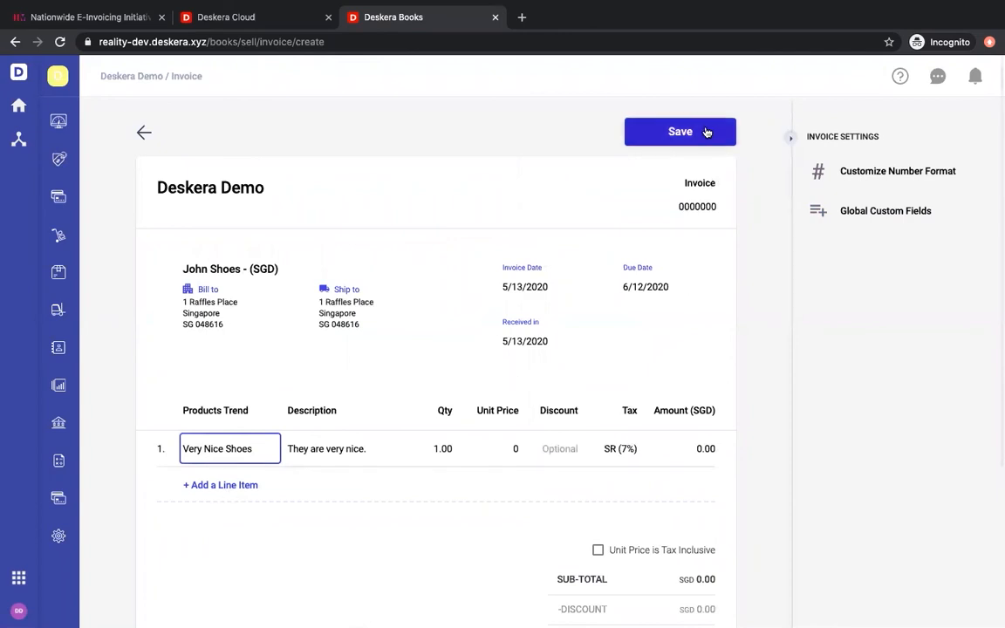
pyautogui.click(680, 131)
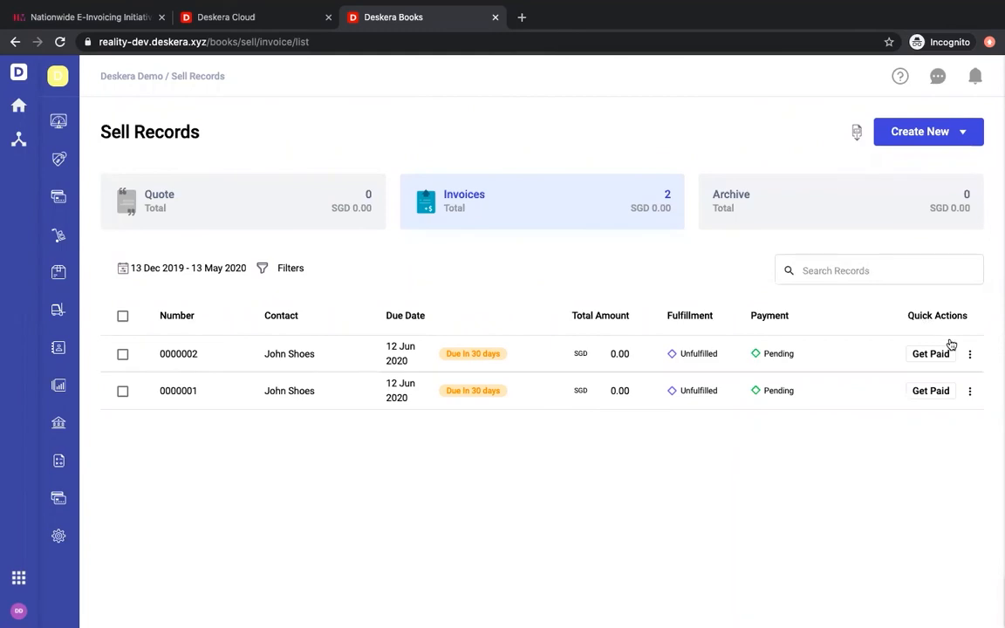
# Step: Review the two pending John Shoes invoices, then switch back to the IMDA e-invoicing tab
pyautogui.click(969, 353)
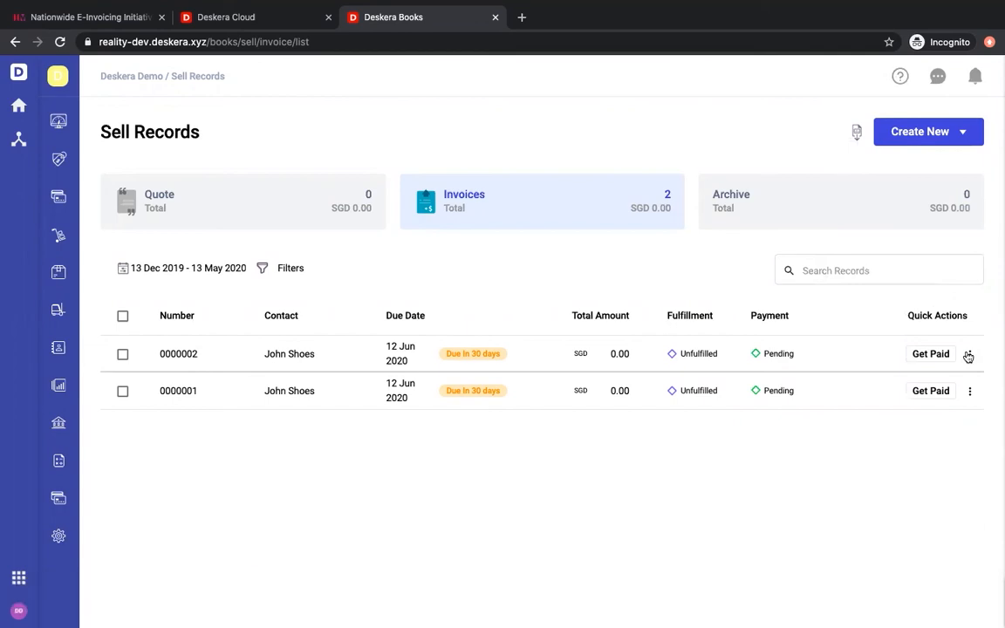
pyautogui.click(87, 17)
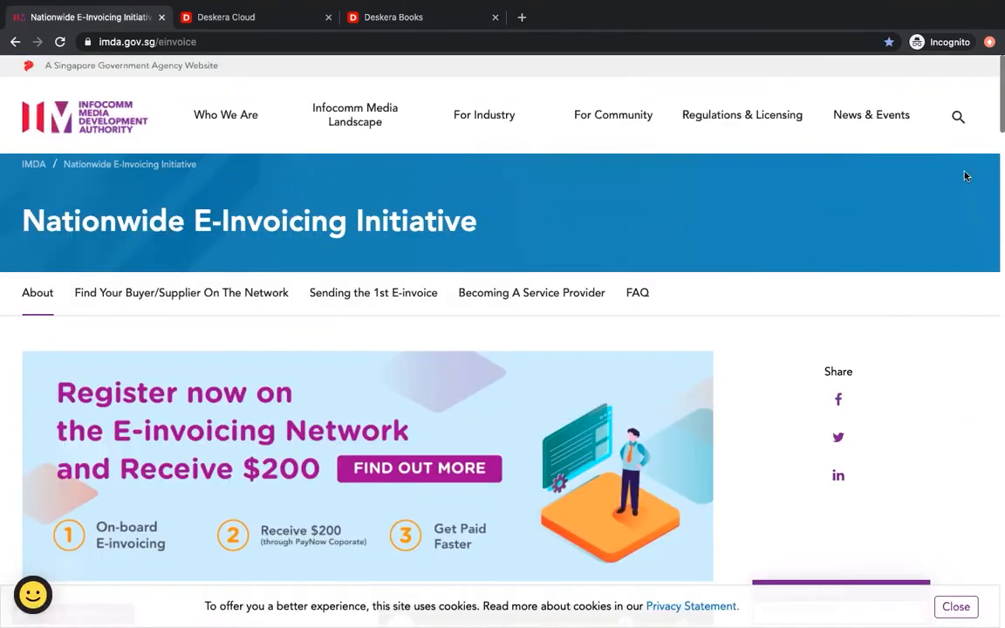